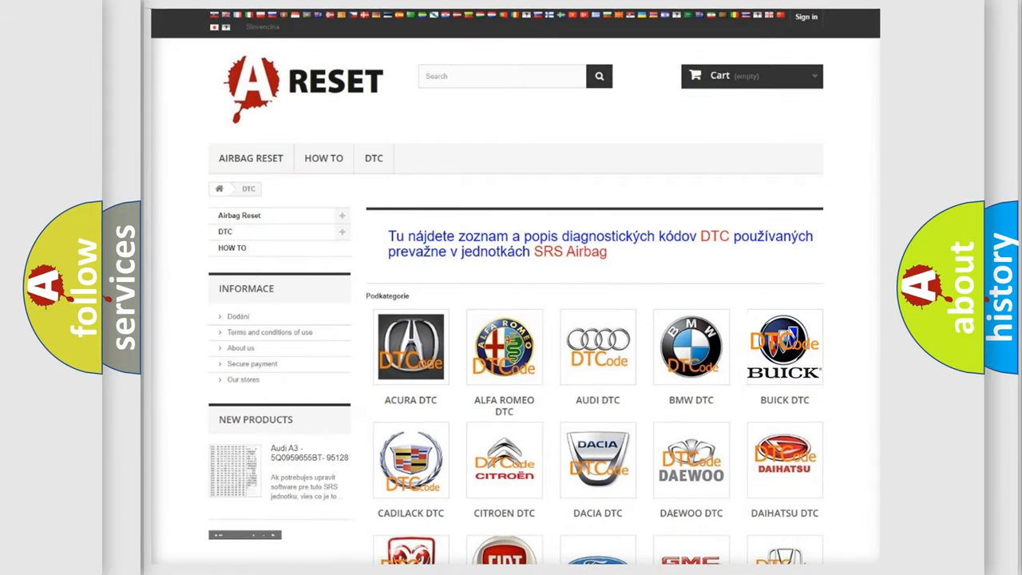
Step: Show the Buick airbag trouble code list, including codes B0002, B0012 and B0013 01
{"action": "left_click", "coordinate": [784, 347]}
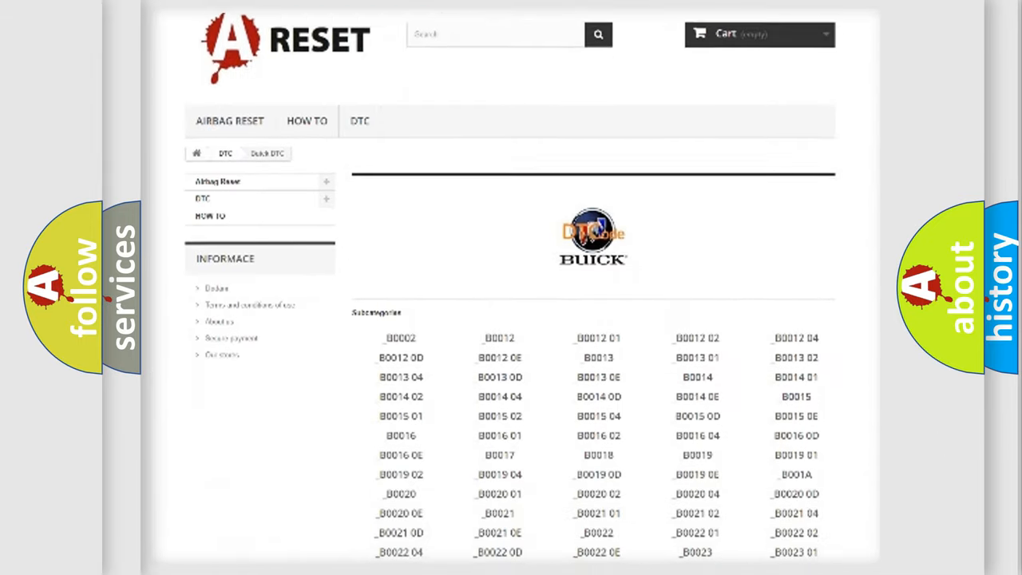
{"action": "scroll", "scroll_direction": "down", "scroll_amount": 3}
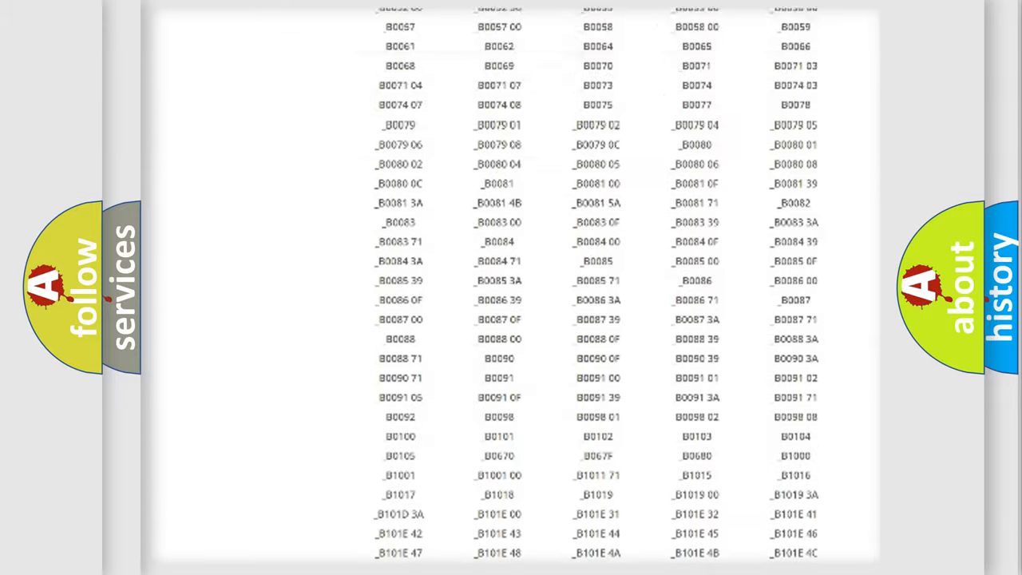